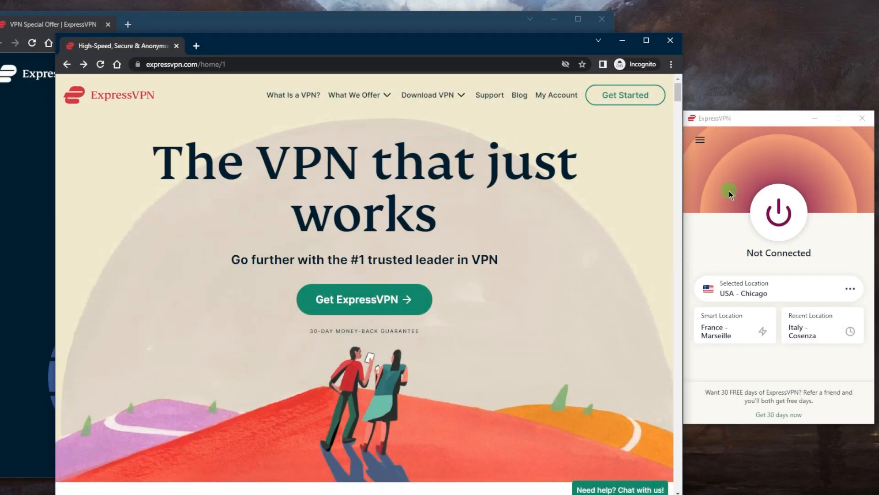
pyautogui.moveTo(576, 264)
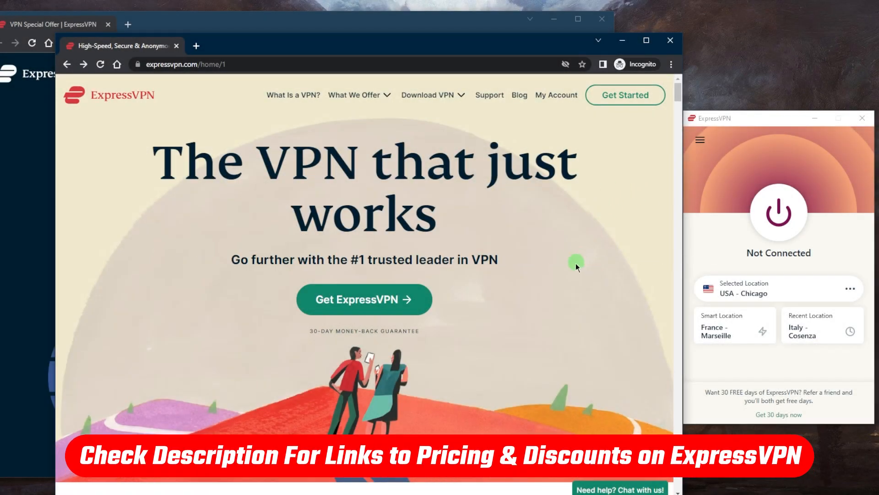
pyautogui.moveTo(409, 291)
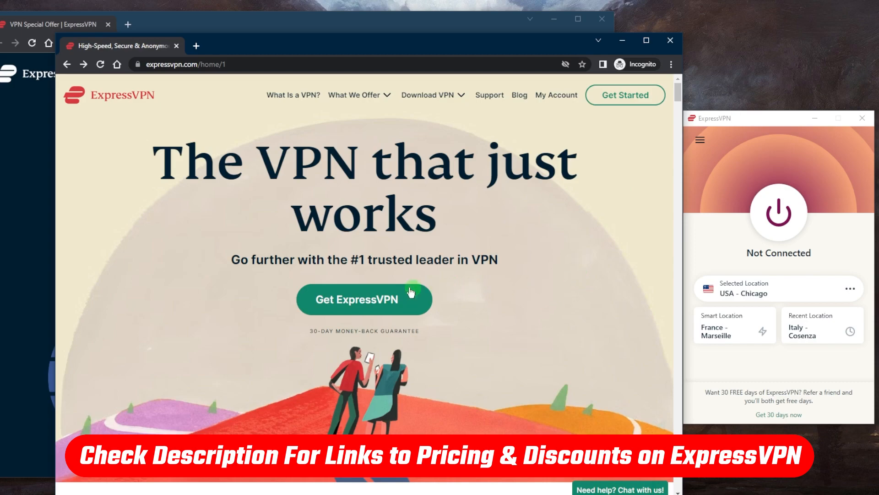
pyautogui.moveTo(370, 304)
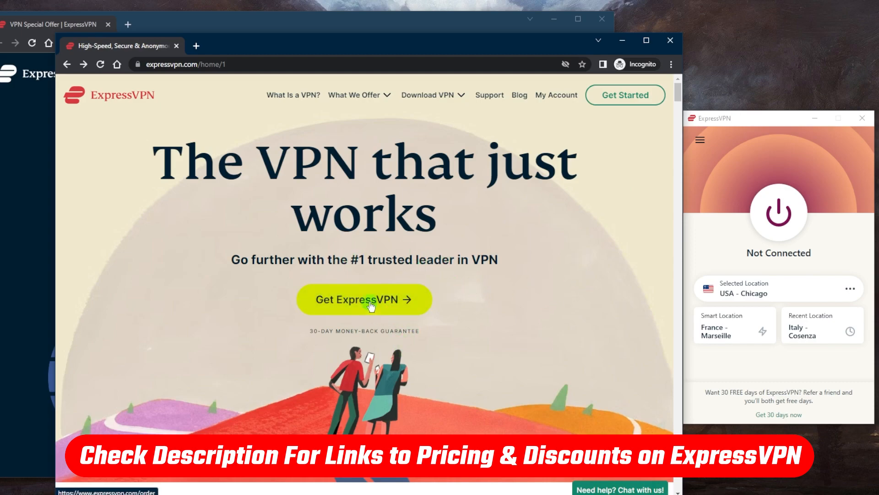
# - Bring the VPN Special Offer page forward and claim the 3 extra months free deal
pyautogui.click(363, 299)
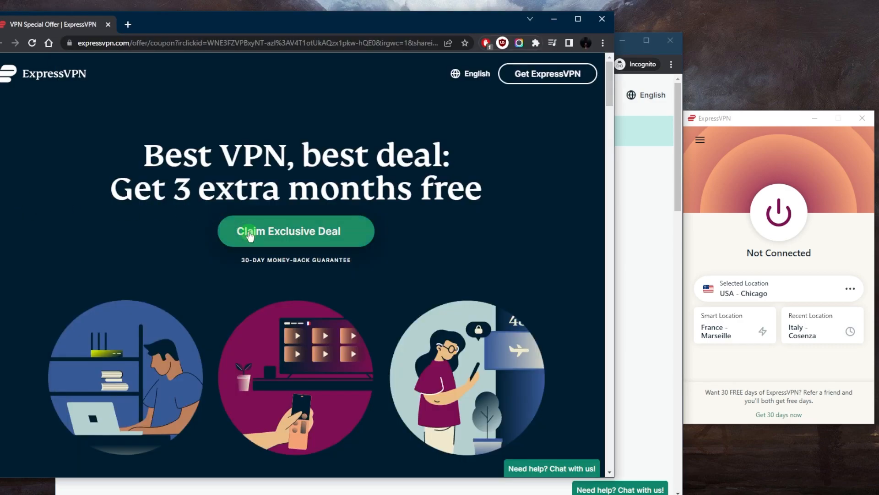
pyautogui.click(296, 231)
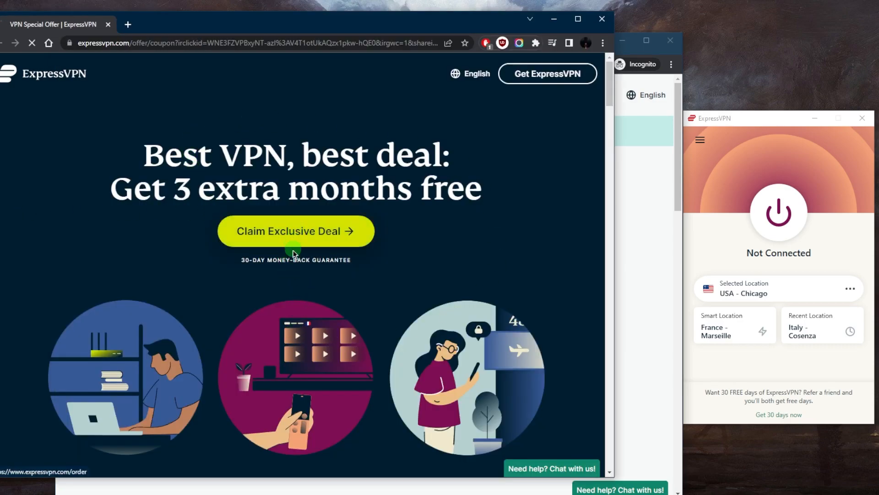
# - Continue to the order page offering 12 Months + 3 Months FREE at $6.67 per month
pyautogui.click(296, 231)
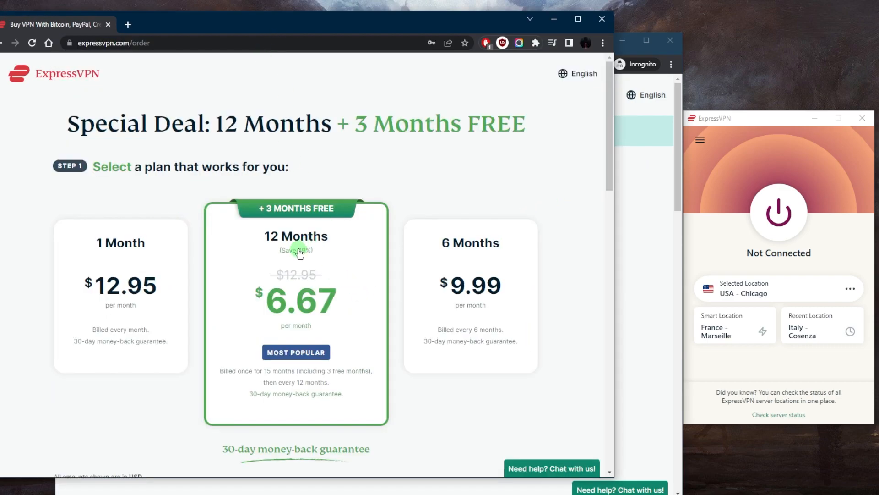
pyautogui.moveTo(285, 259)
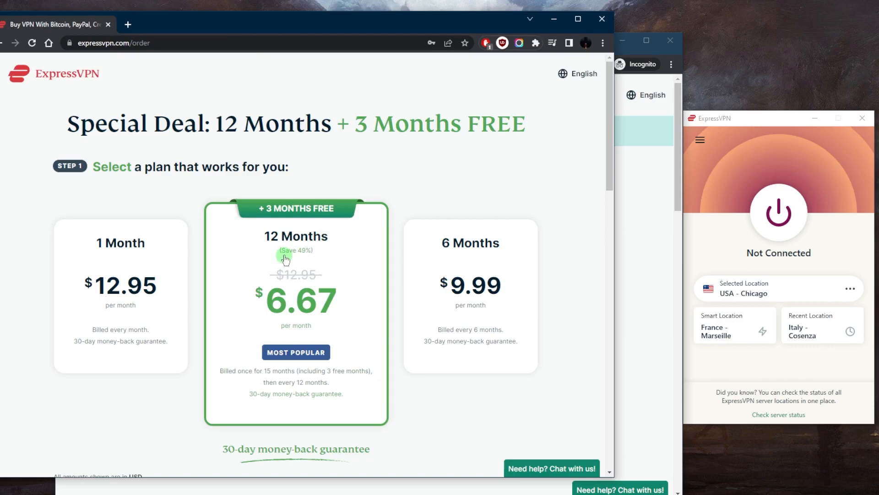
pyautogui.moveTo(364, 236)
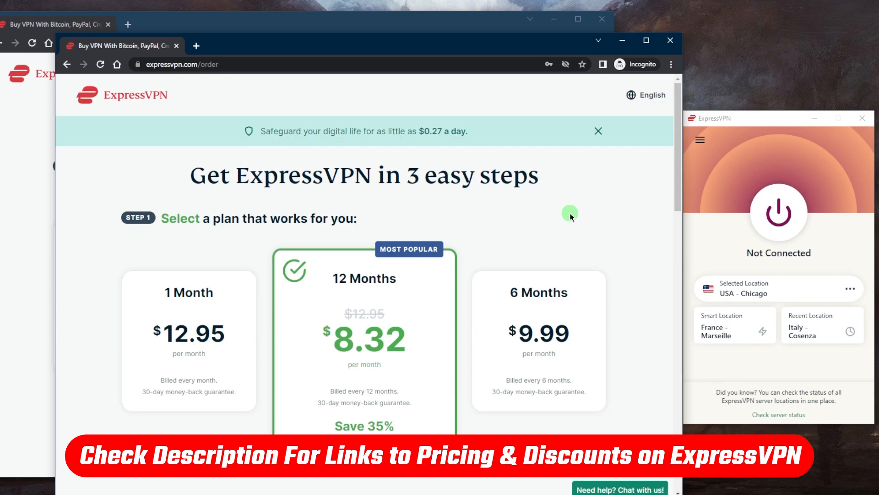
pyautogui.moveTo(689, 199)
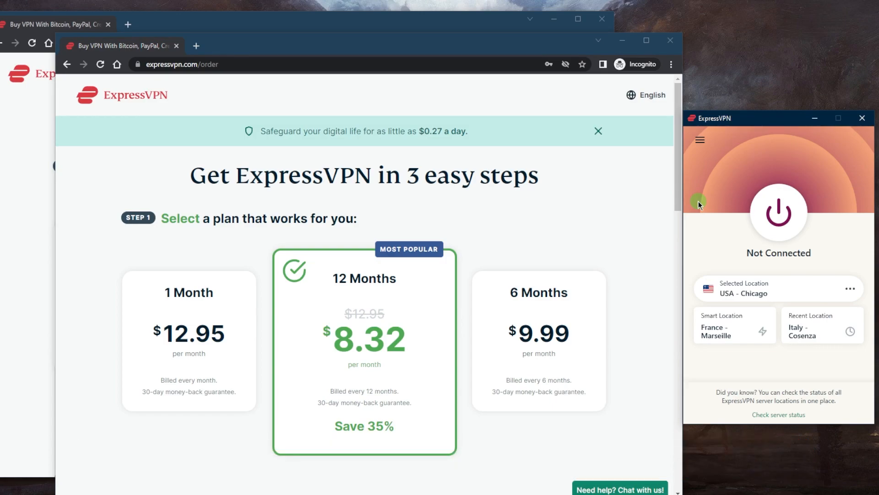
pyautogui.moveTo(707, 177)
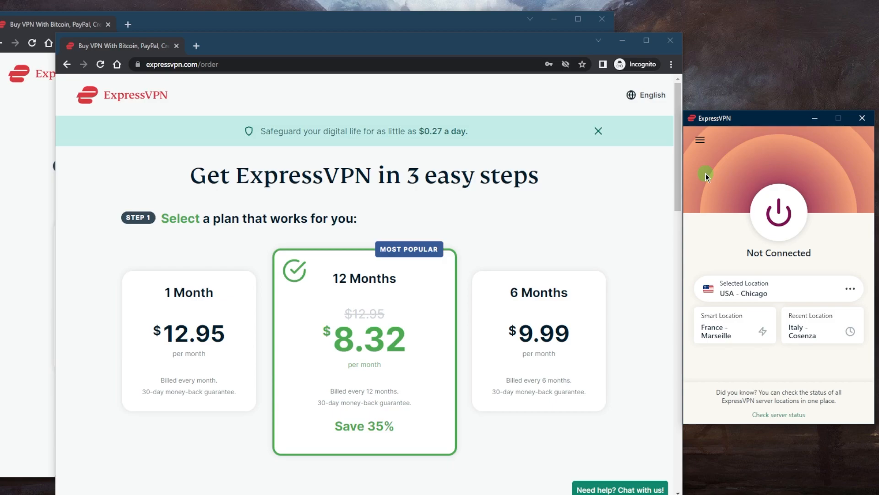
pyautogui.moveTo(706, 180)
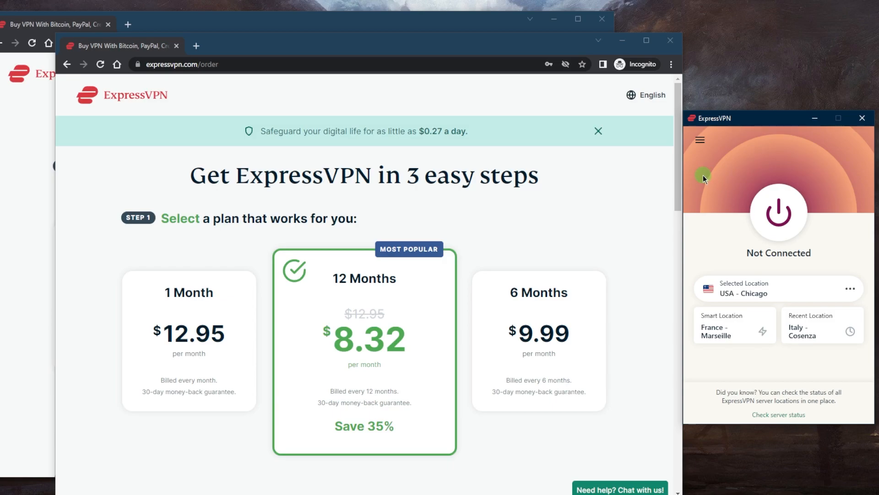
pyautogui.moveTo(692, 190)
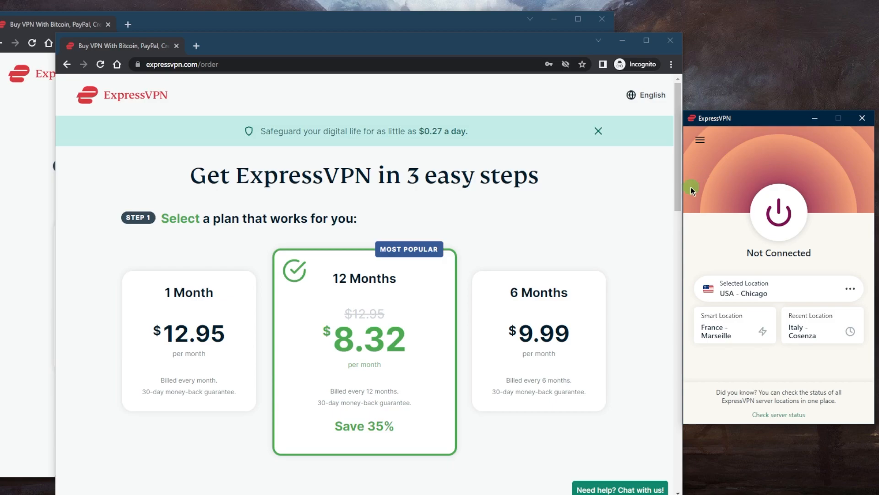
pyautogui.moveTo(715, 161)
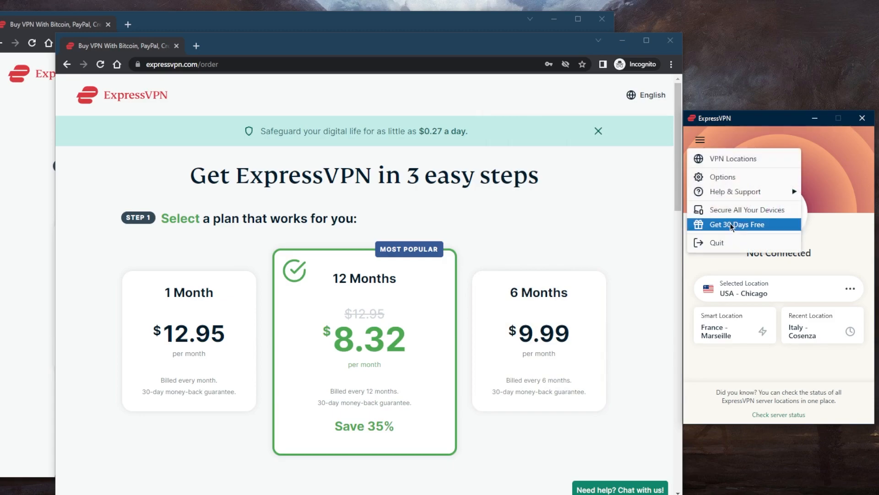
pyautogui.click(722, 177)
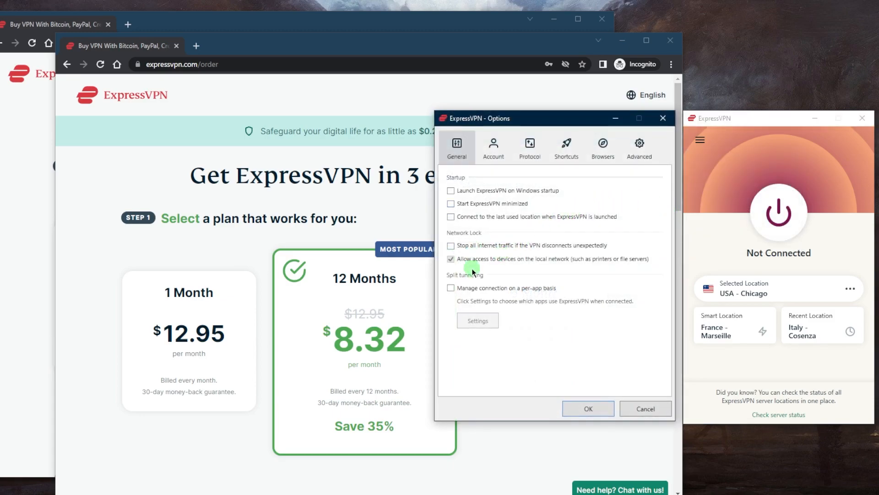
pyautogui.moveTo(580, 391)
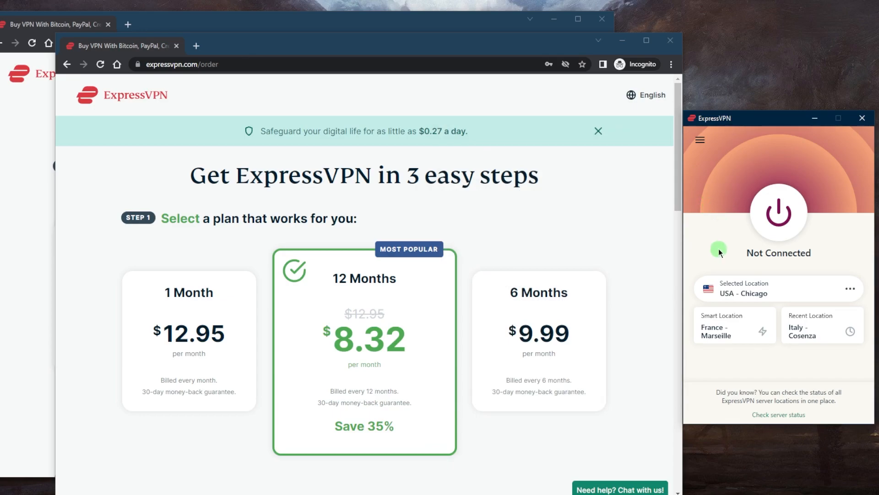
# - Connect the VPN to USA - Chicago using the app's power button
pyautogui.click(778, 214)
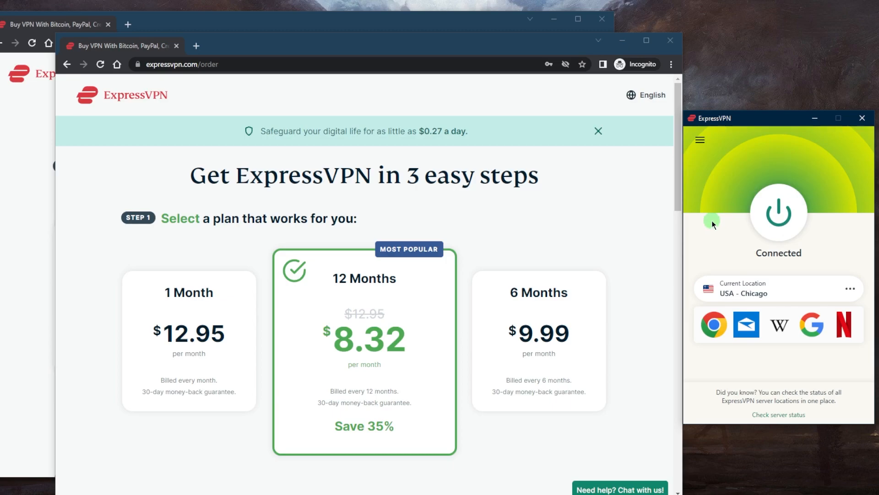
pyautogui.moveTo(712, 190)
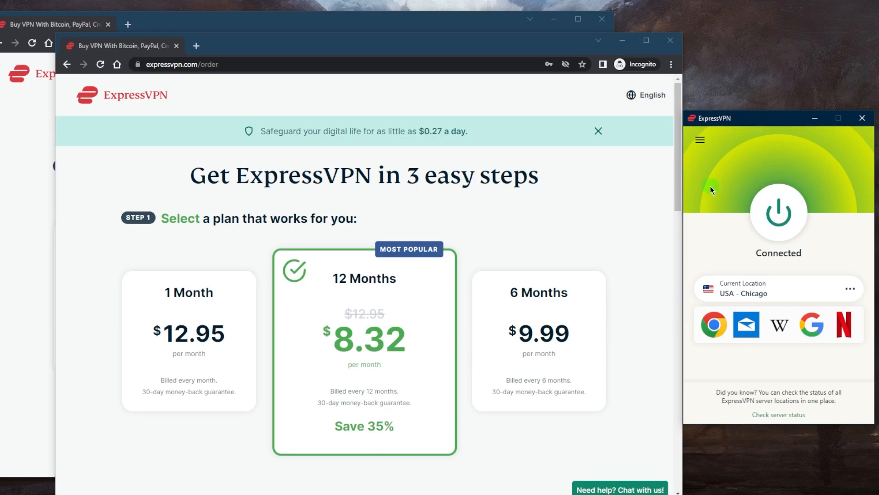
pyautogui.moveTo(704, 171)
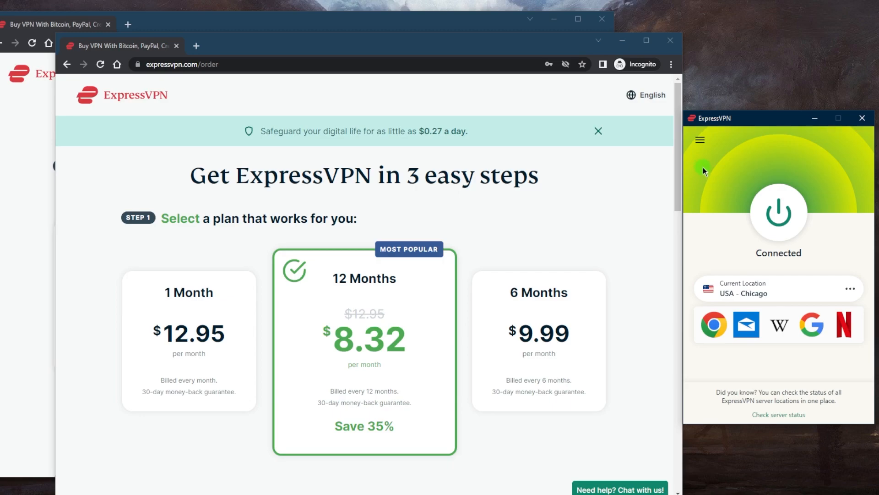
pyautogui.moveTo(722, 182)
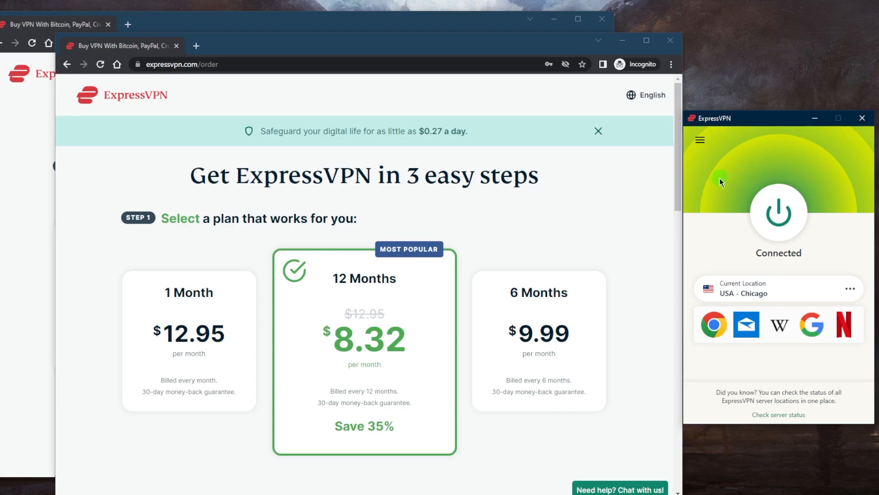
pyautogui.moveTo(714, 230)
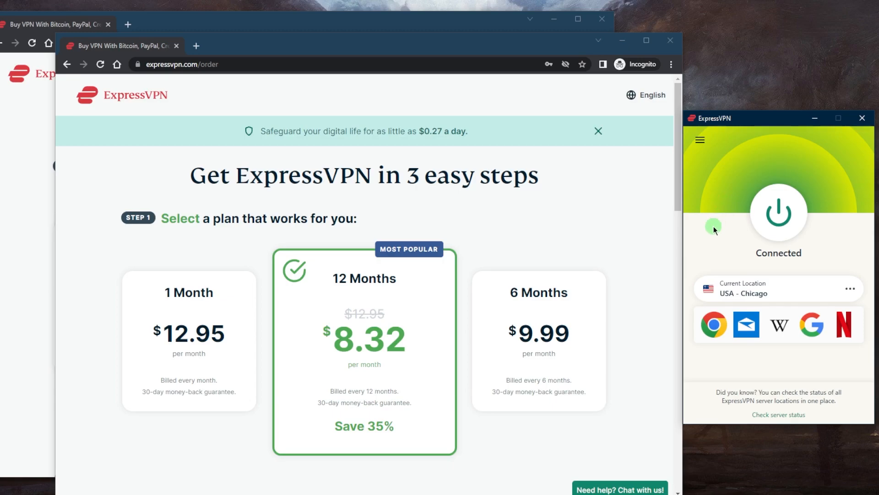
pyautogui.moveTo(716, 245)
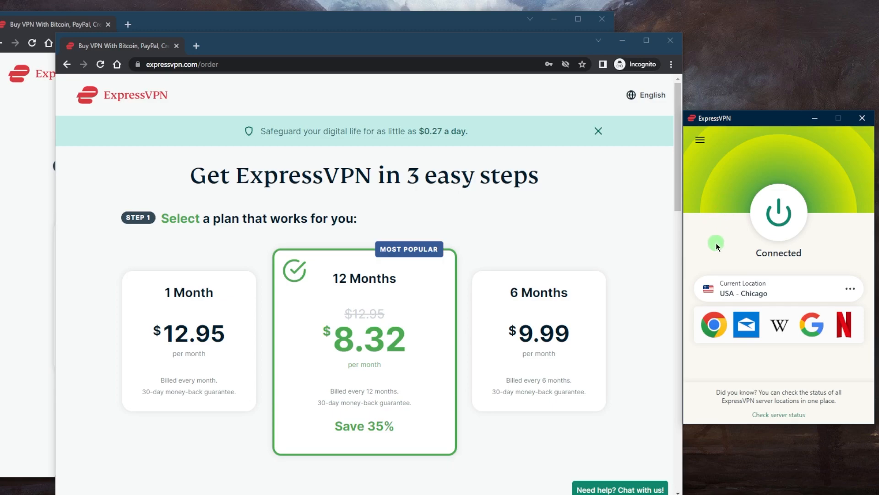
pyautogui.moveTo(716, 251)
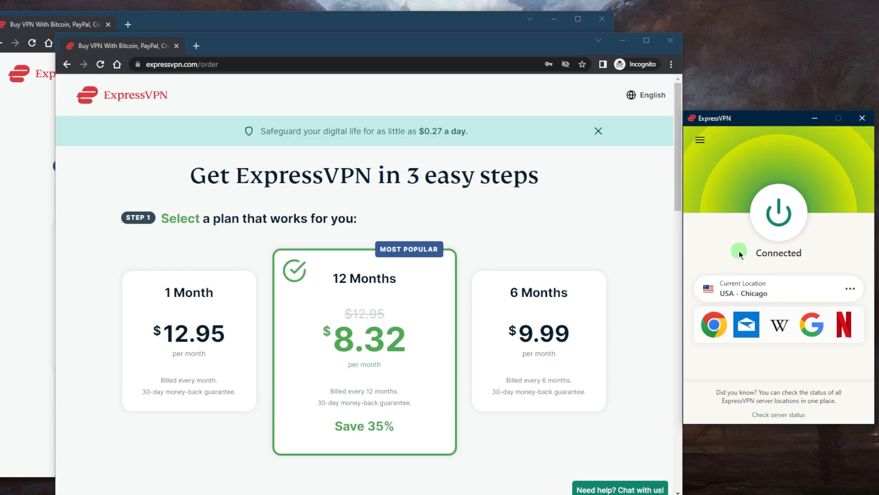
pyautogui.moveTo(801, 253)
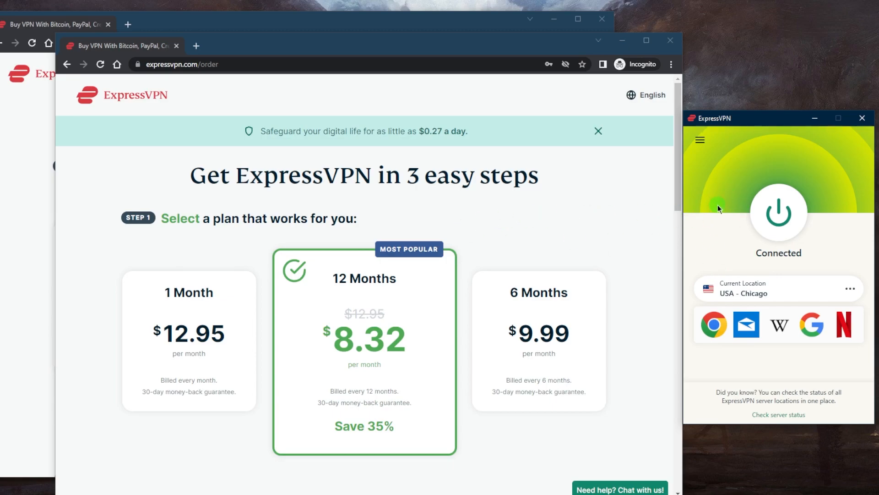
pyautogui.moveTo(624, 223)
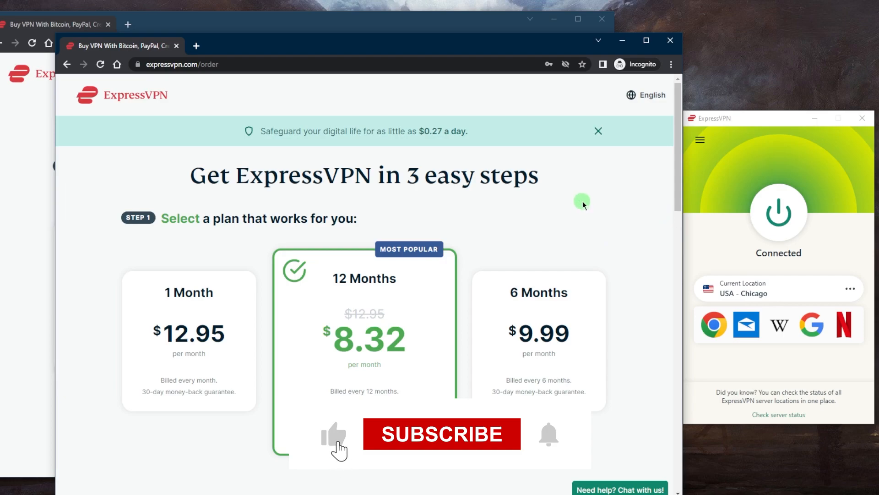
pyautogui.click(442, 434)
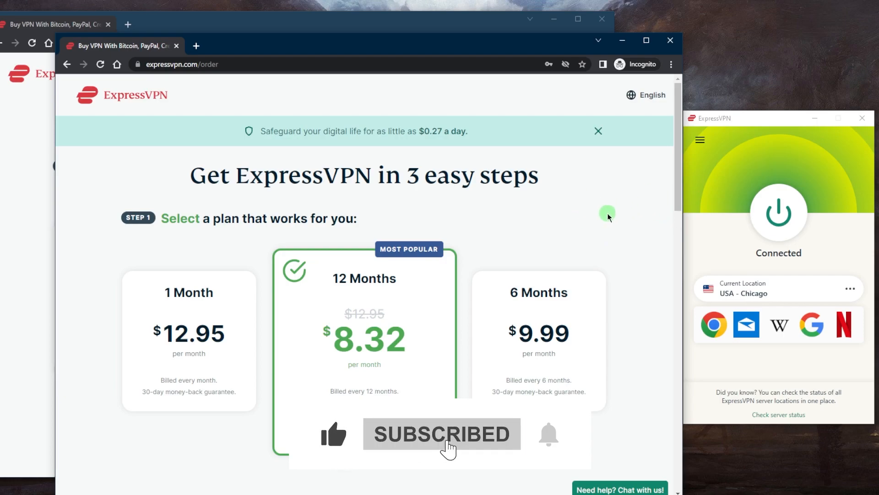